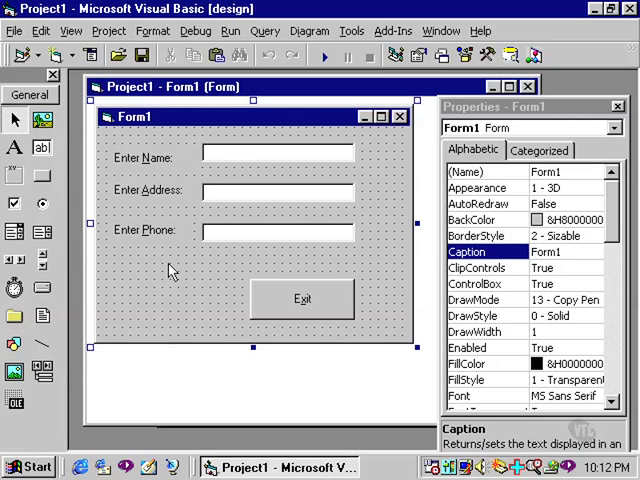
Step: Set the Address text box's TabStop to False and run the project
click(278, 190)
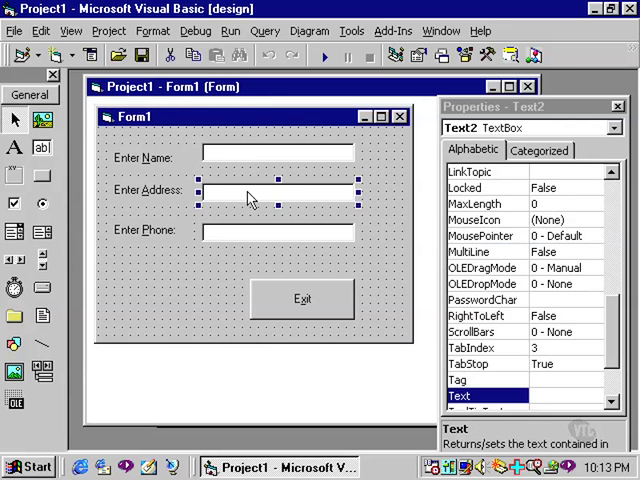
mouse_move(543, 362)
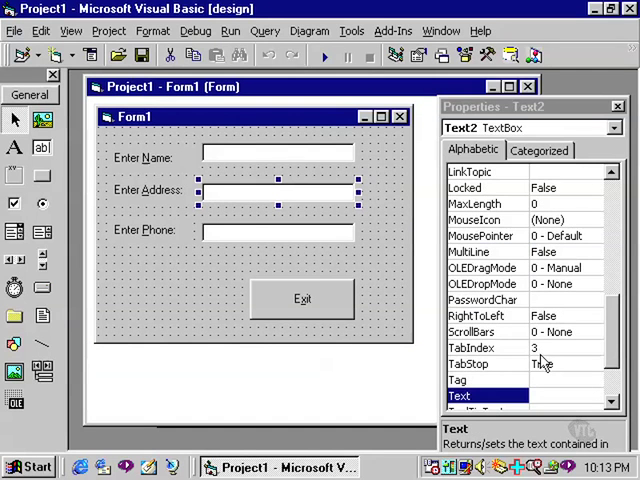
click(485, 364)
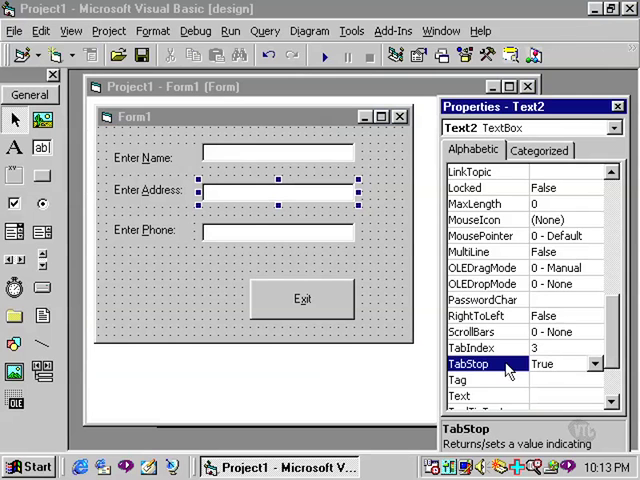
mouse_move(600, 375)
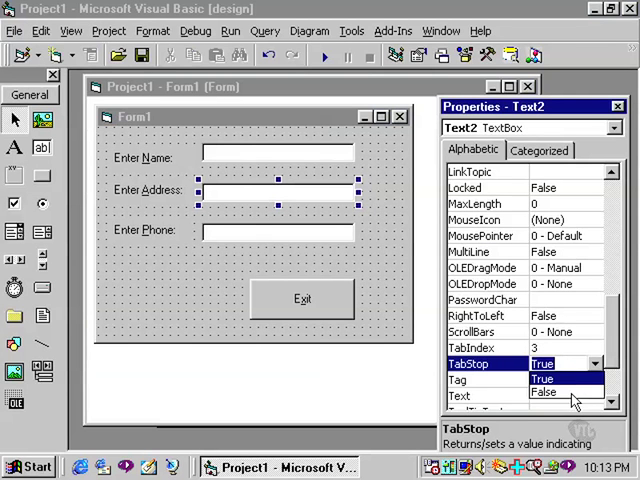
click(544, 392)
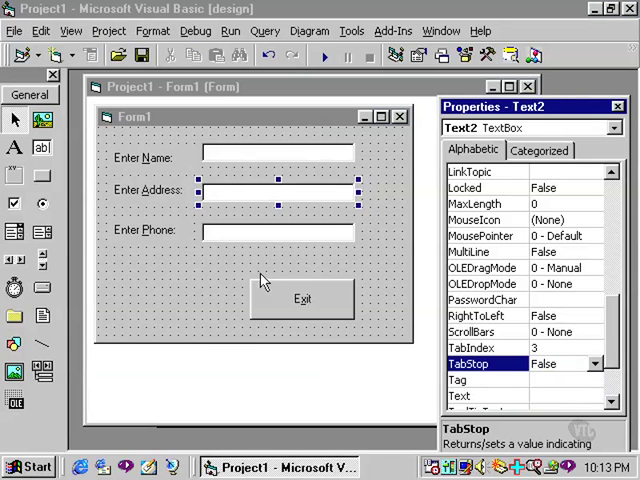
click(324, 57)
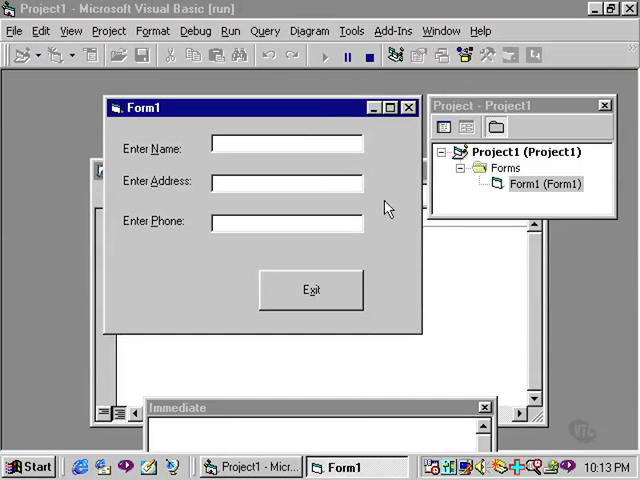
Step: Tab through the running form, confirming focus skips Address from Name to Phone
click(286, 221)
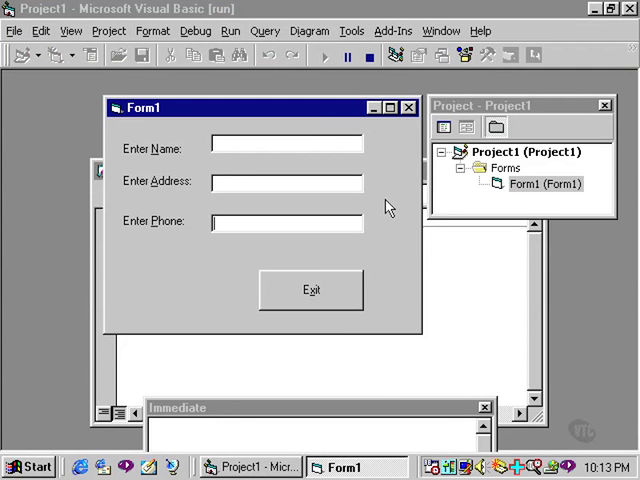
click(287, 221)
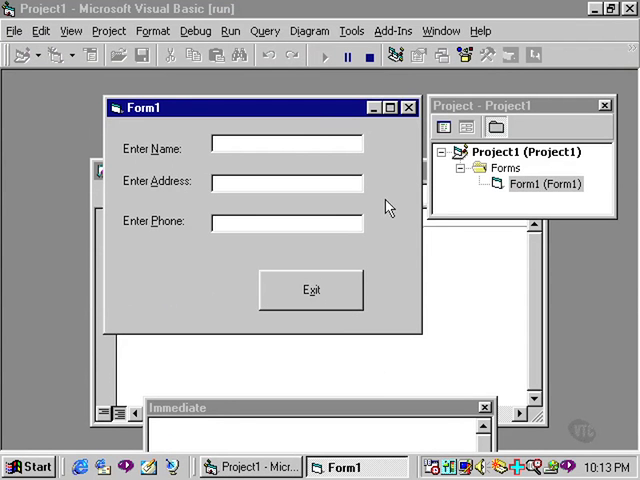
click(287, 221)
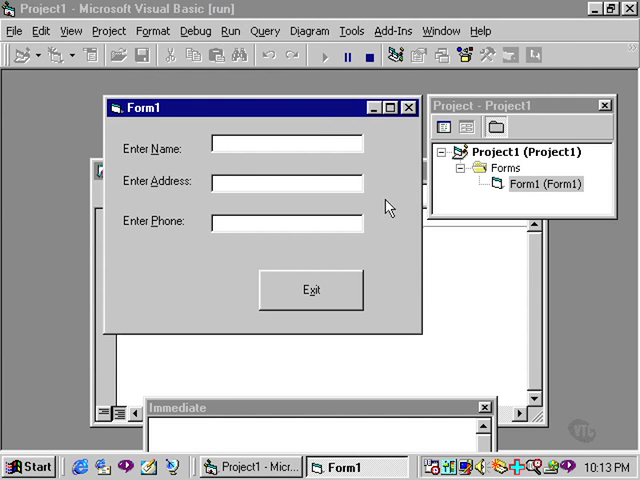
mouse_move(360, 206)
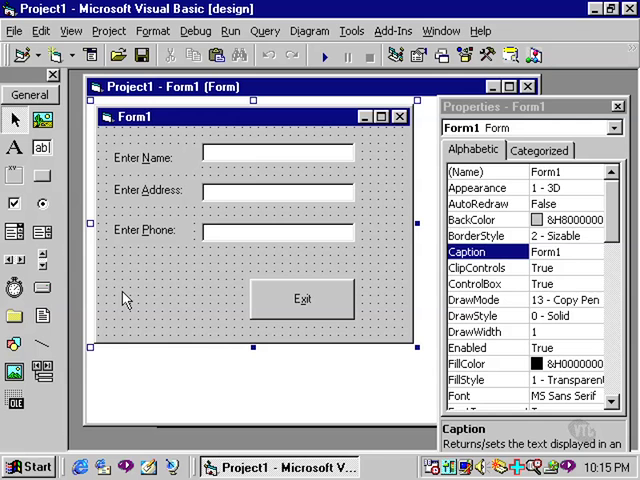
mouse_move(281, 243)
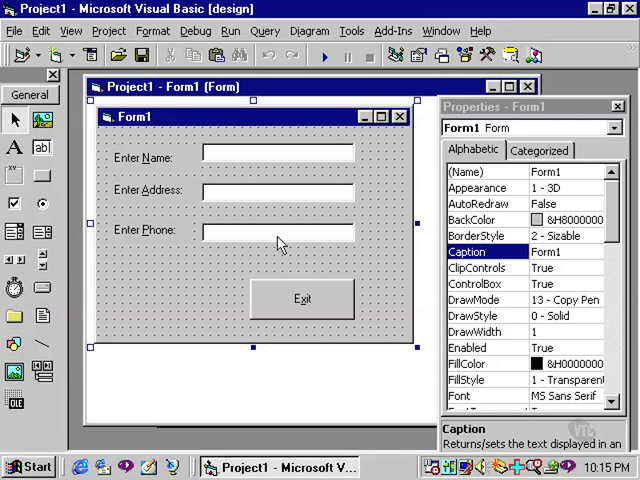
Step: Enter 10 as the Address text box's MaxLength
click(278, 190)
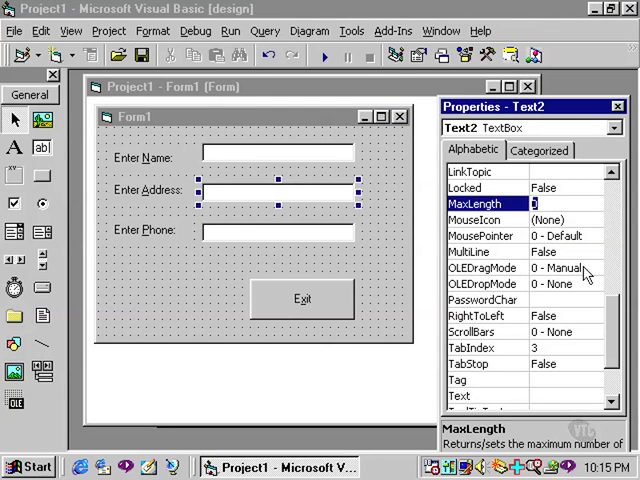
text(10)
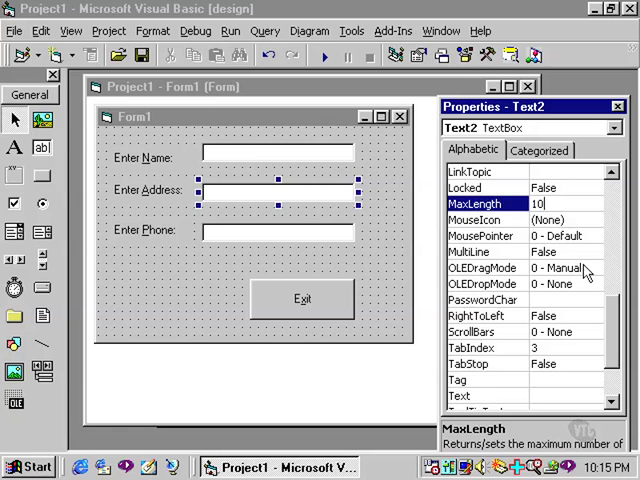
mouse_move(345, 104)
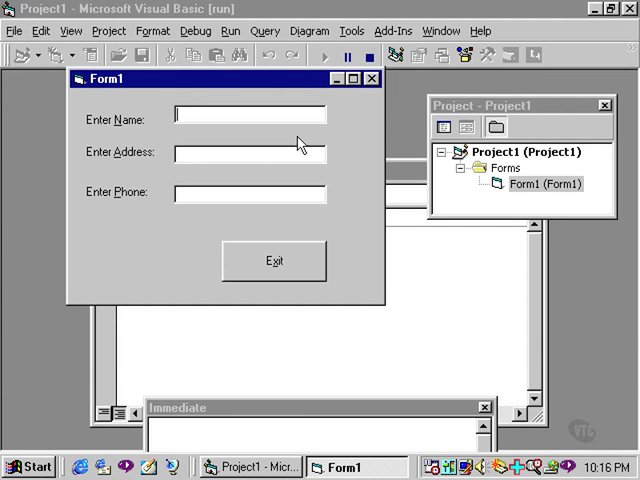
text(Art Lee jdkfjjdflkfdjfddflkj)
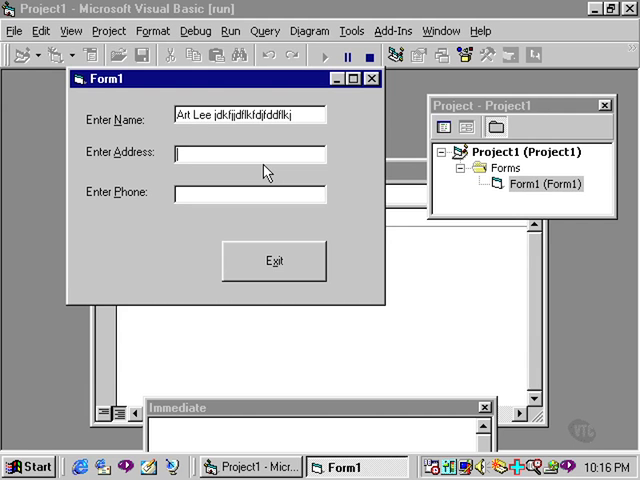
text(12345)
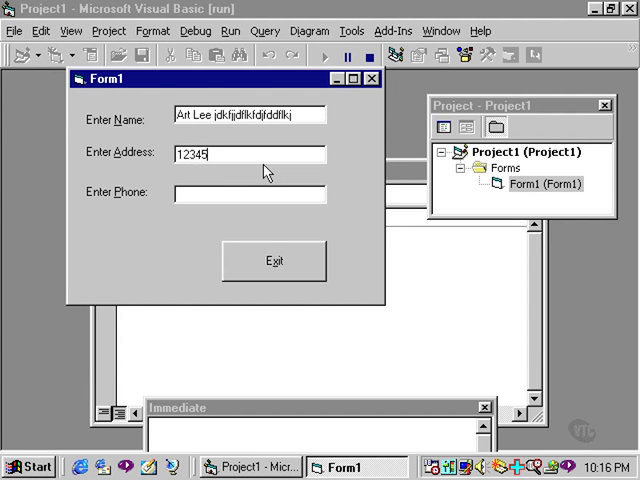
text(67890)
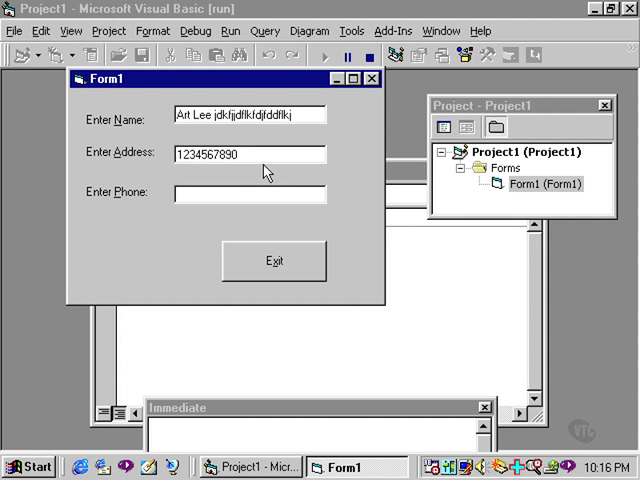
click(250, 155)
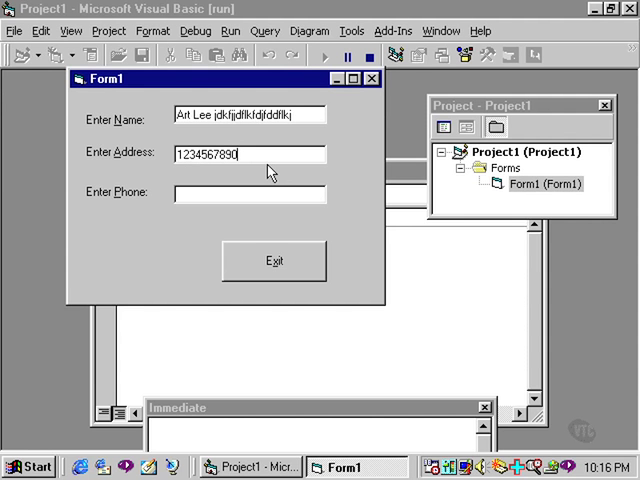
mouse_move(277, 270)
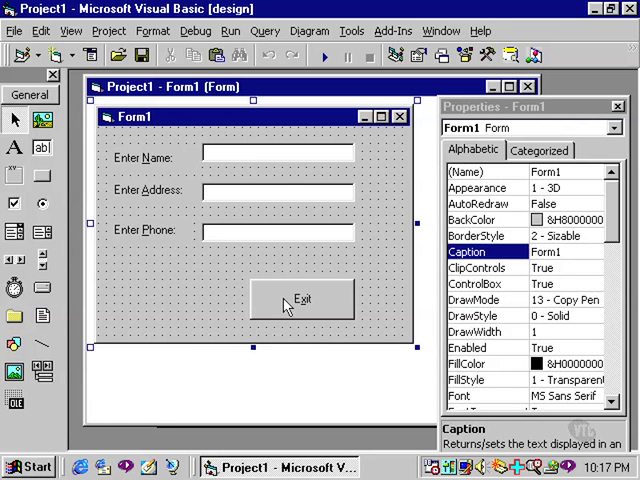
Step: Give the Exit button the ToolTipText 'Close the Project' and run the form
click(301, 299)
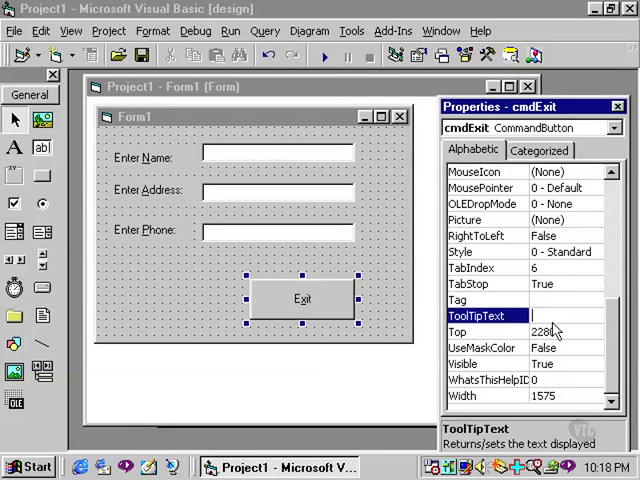
text(C)
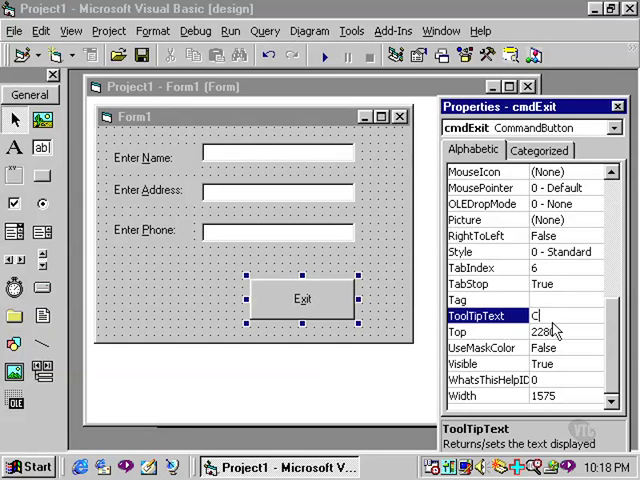
text(lose t)
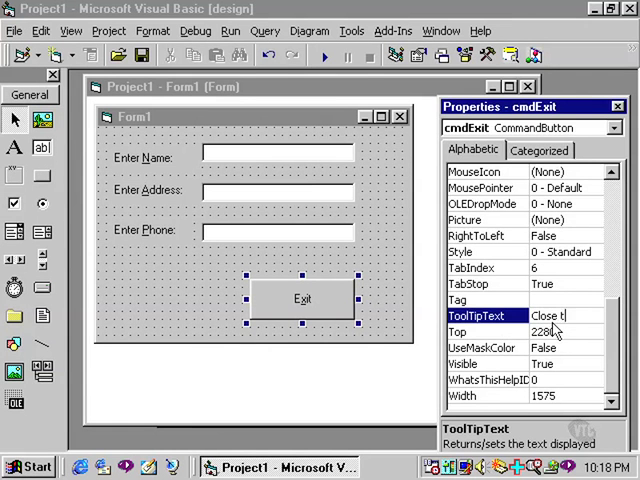
text(lose the Project)
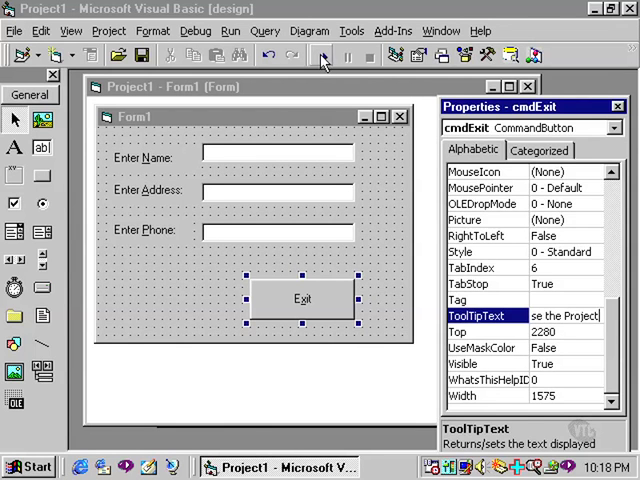
click(322, 57)
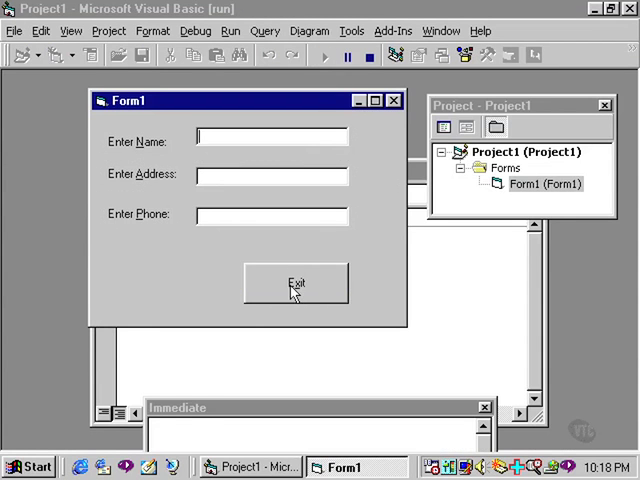
mouse_move(296, 288)
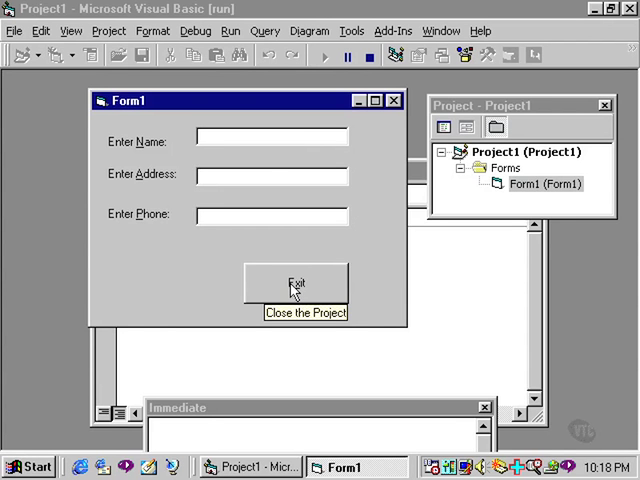